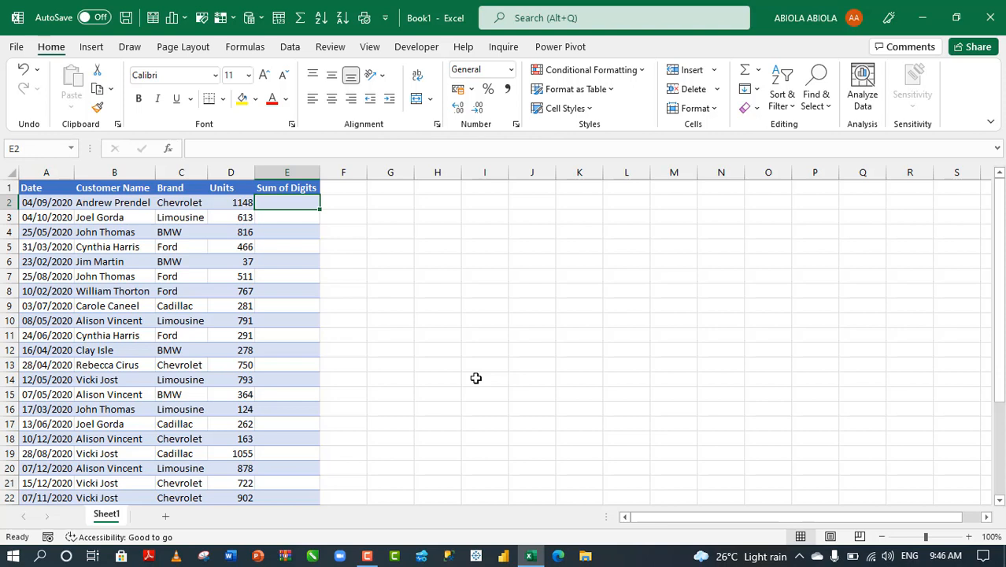
mouse_move(428, 274)
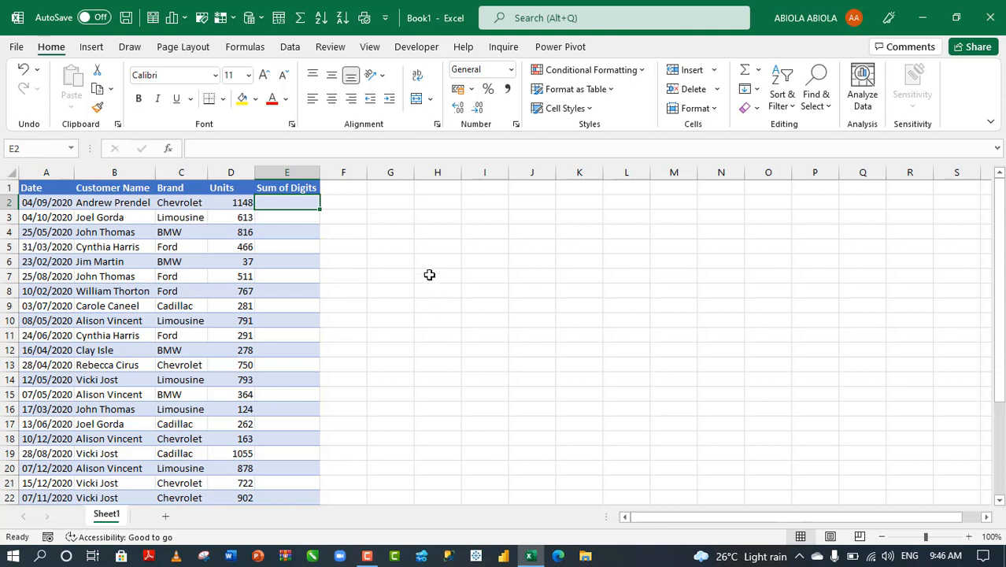
Begin E2's formula with LEN(D2) and preview that it returns the digit count of 1148
left_click(438, 275)
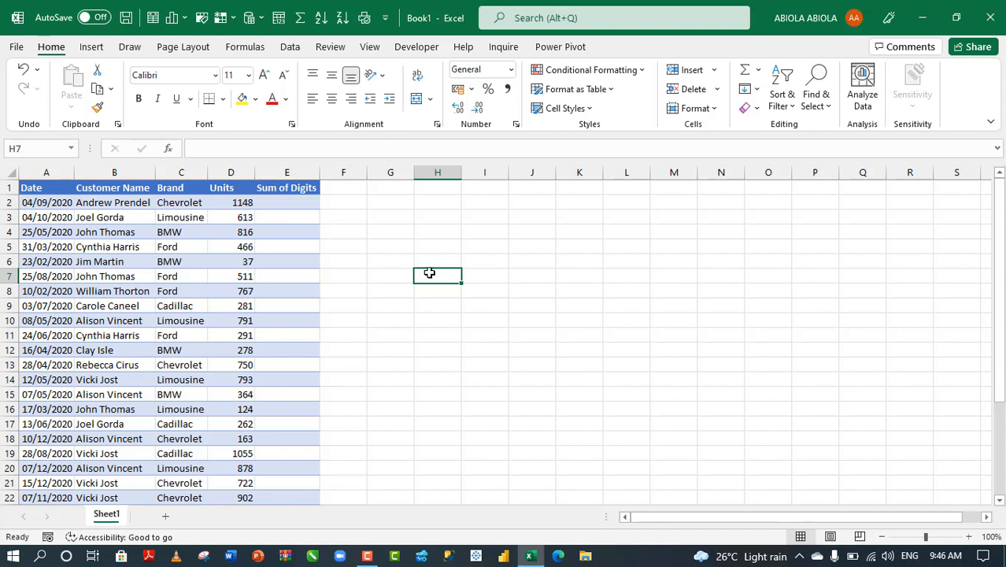
type("=m")
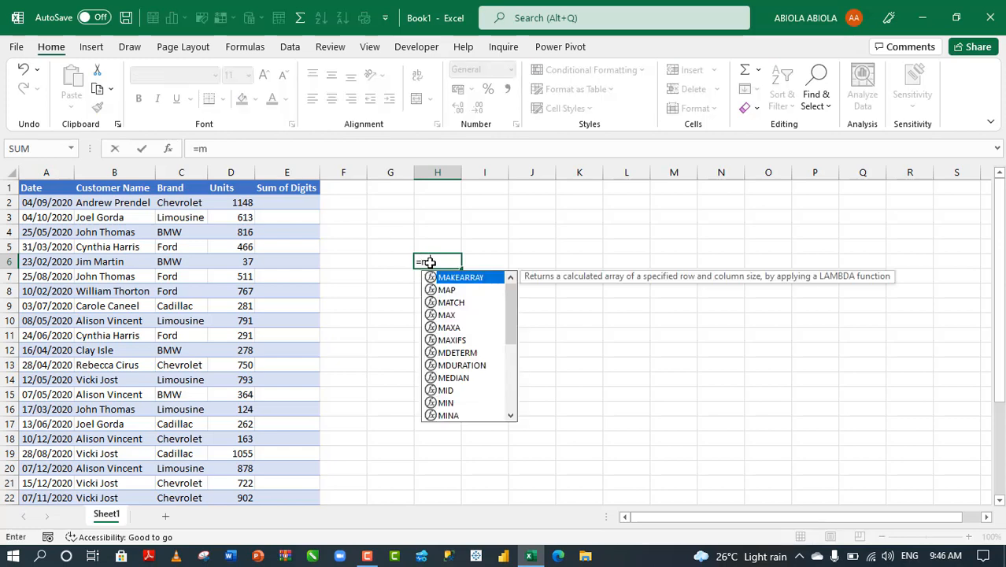
type("ap")
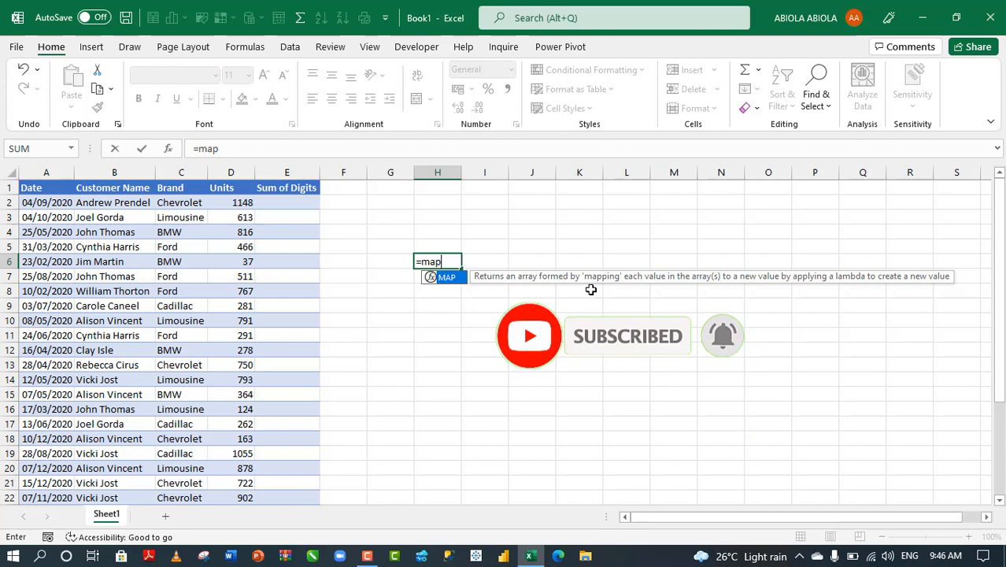
mouse_move(690, 286)
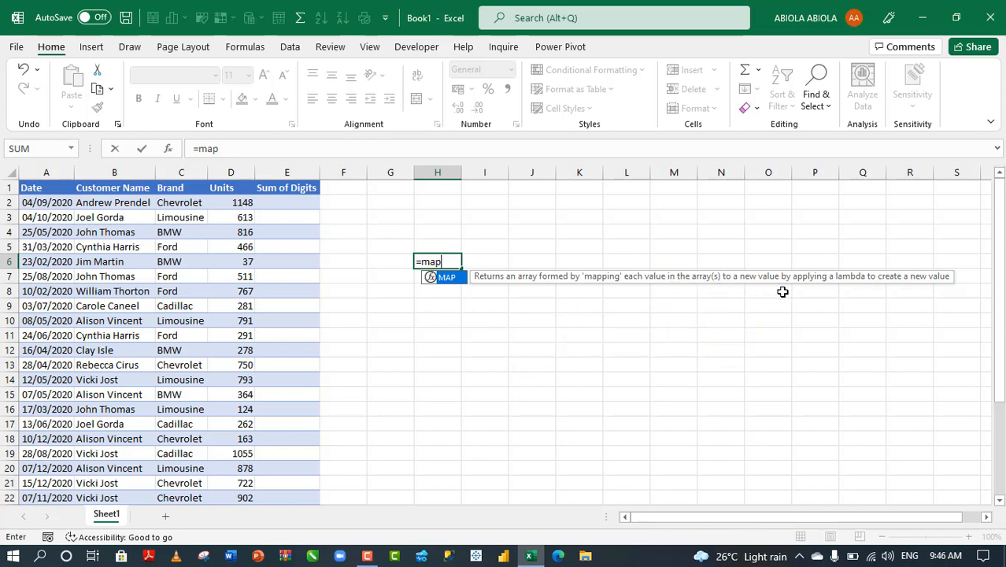
mouse_move(881, 291)
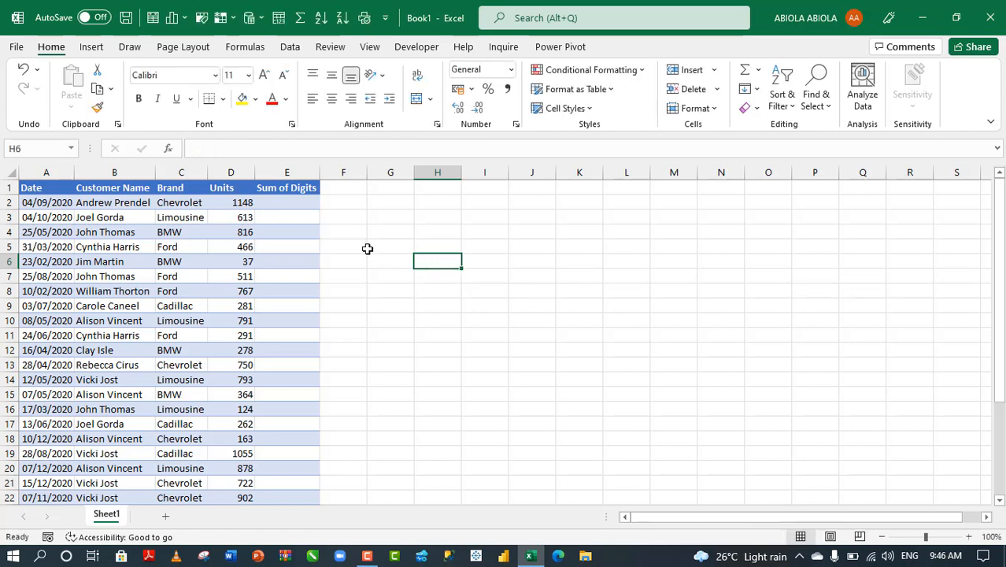
mouse_move(276, 224)
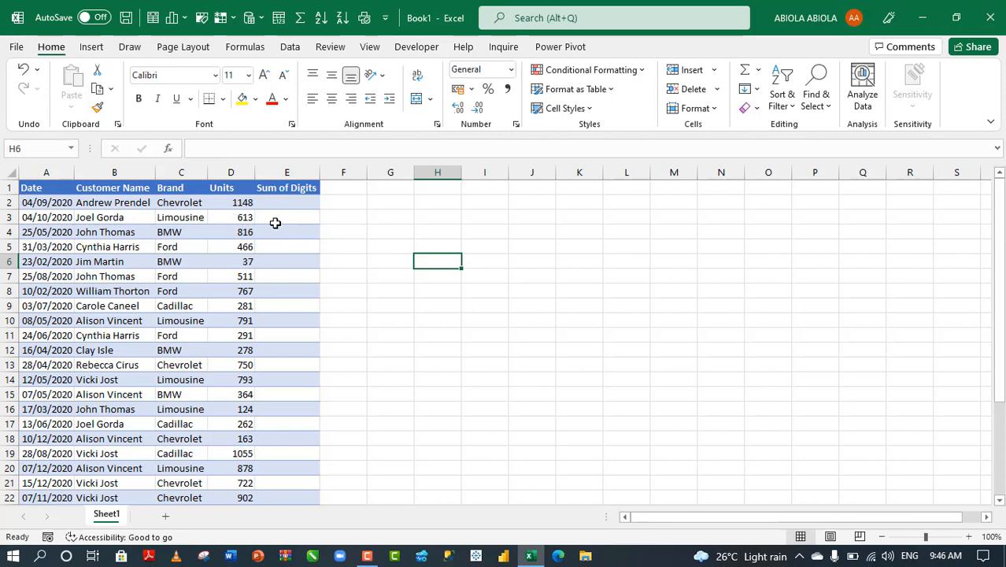
left_click(287, 218)
type("=")
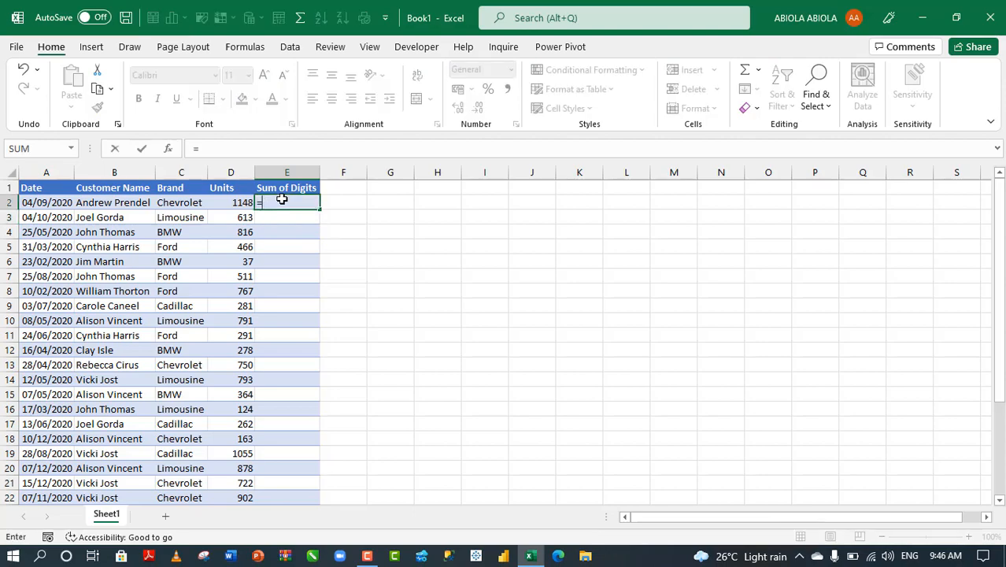
type("LEN(D2")
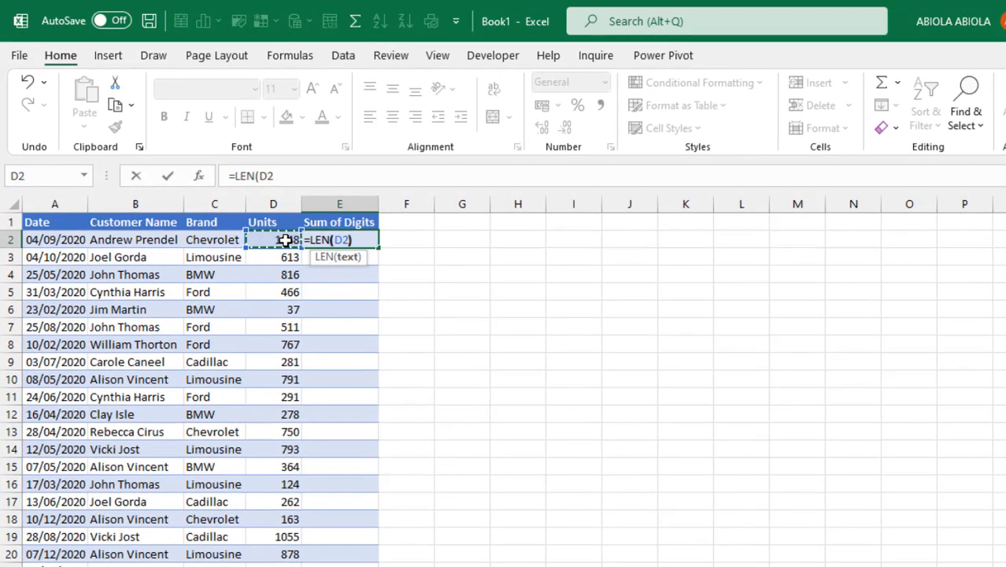
key("F9")
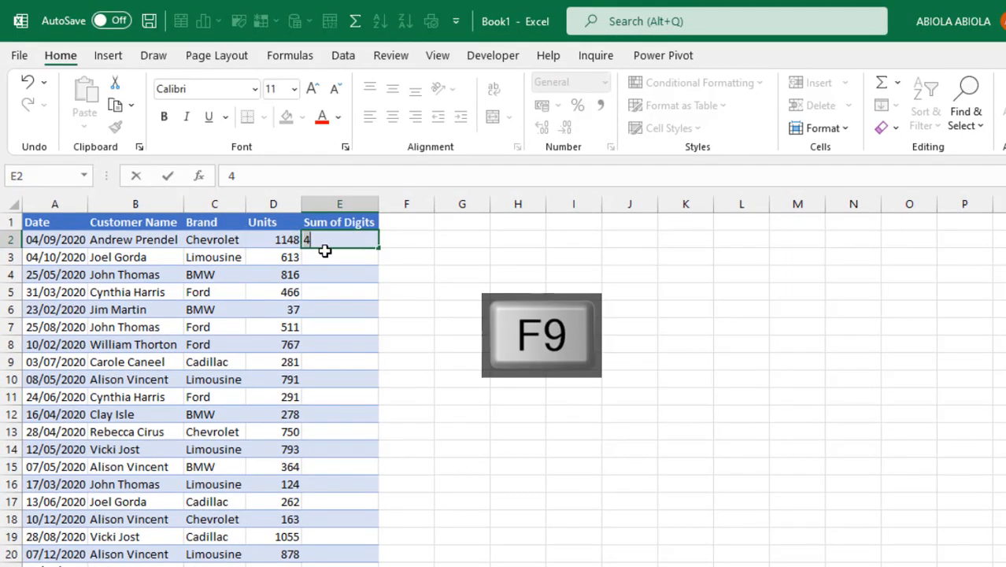
mouse_move(296, 241)
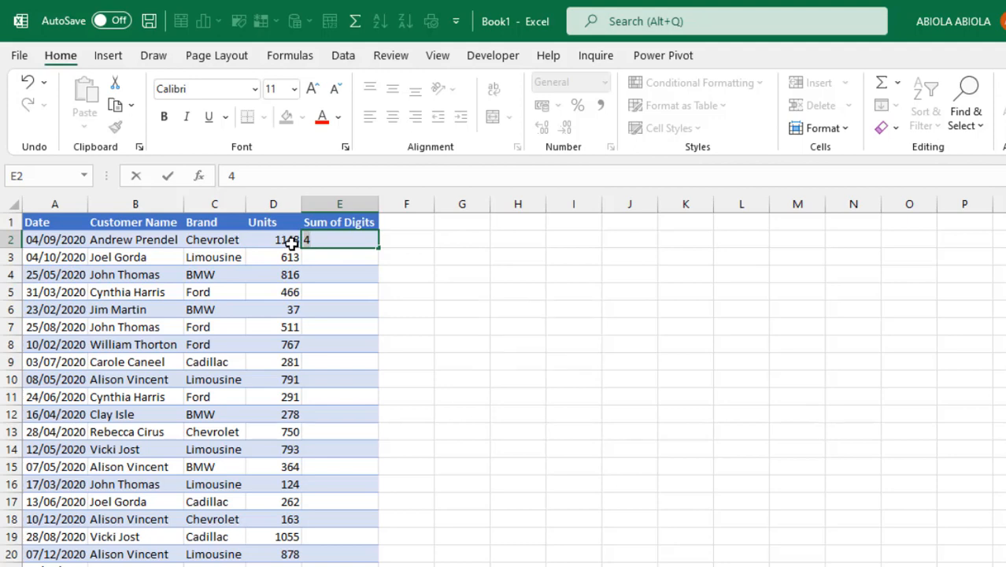
key("ctrl+z")
type("=SEQUENCE(LEN(D2)")
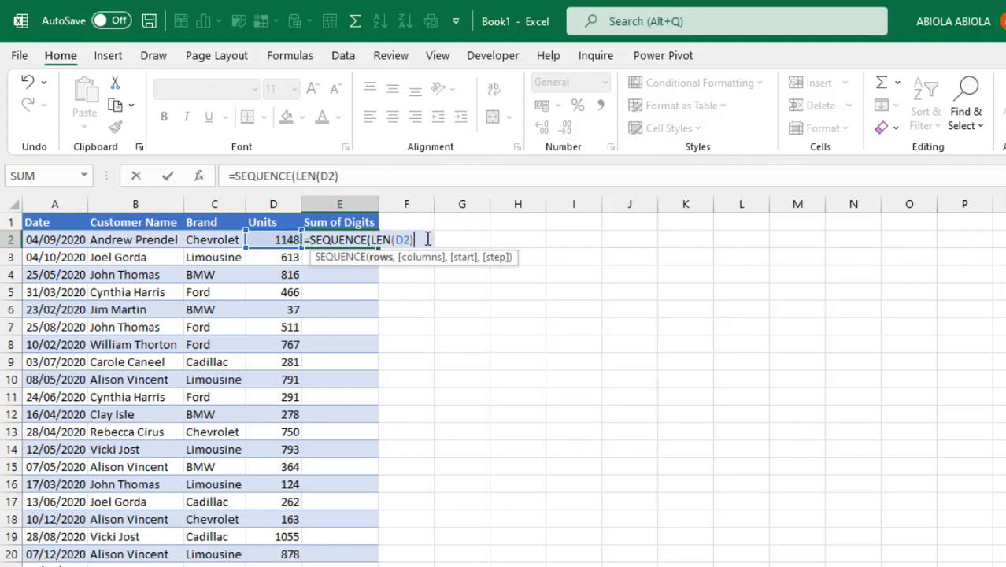
Wrap LEN in SEQUENCE and preview the digit positions {1;2;3;4}
key("F9")
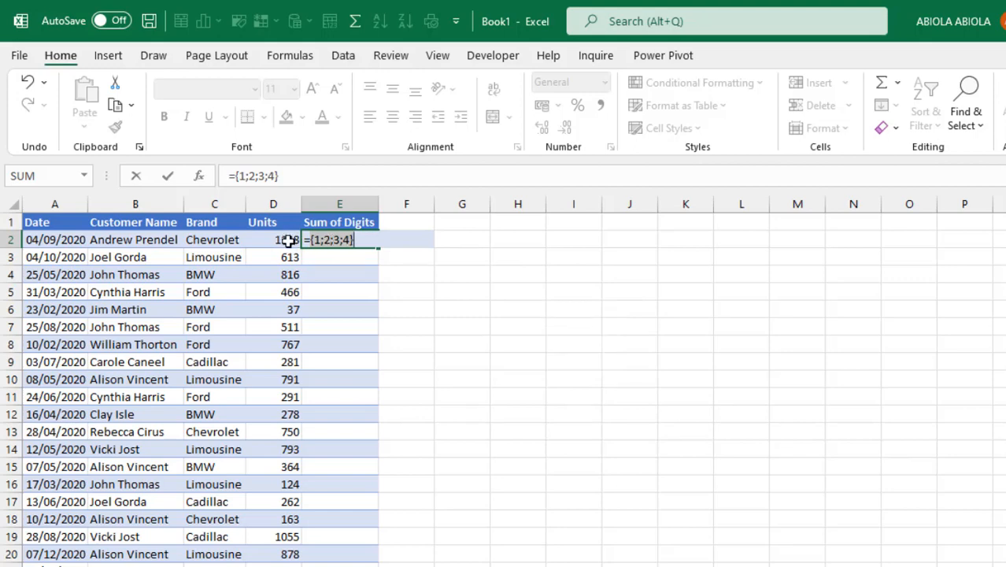
key("ctrl+z")
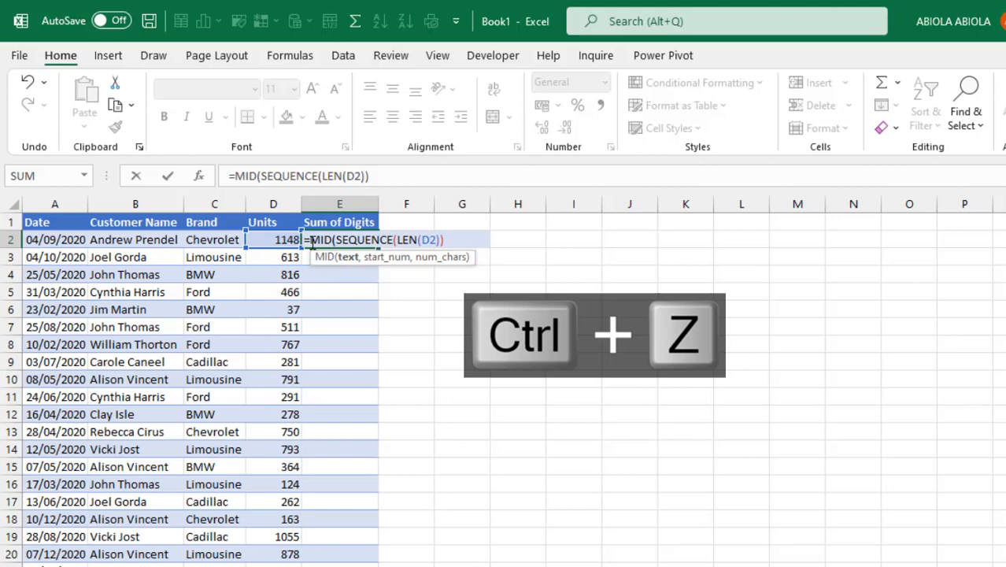
Complete MID(D2,SEQUENCE(LEN(D2)),1) and preview it splitting 1148 into digits 1, 1, 4, 8
key("ctrl+z")
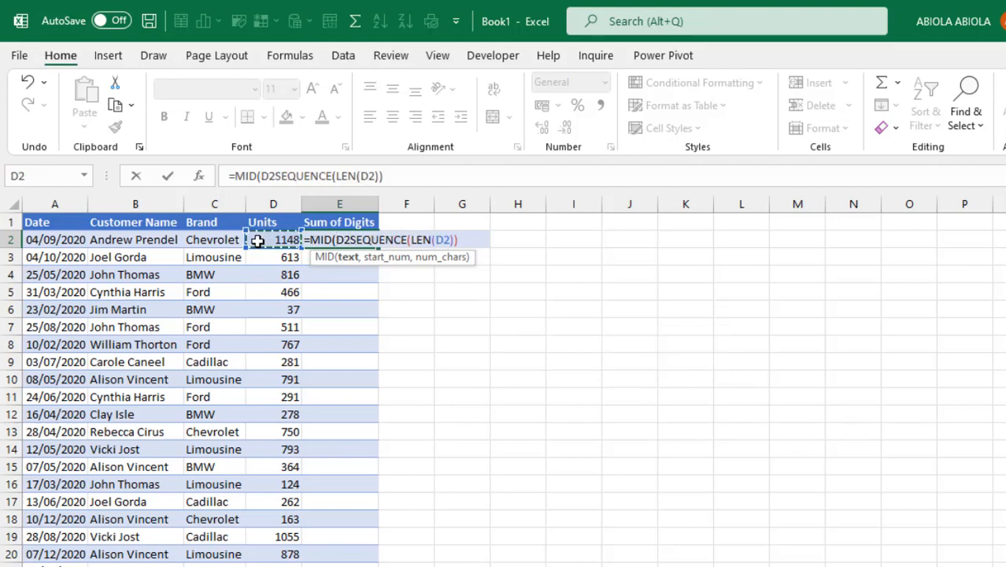
type(",")
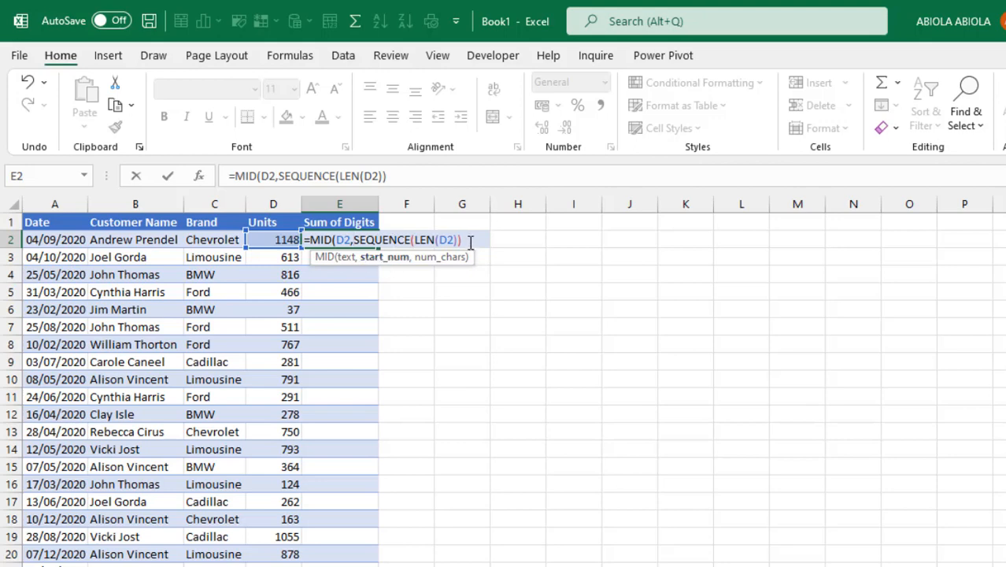
type(",")
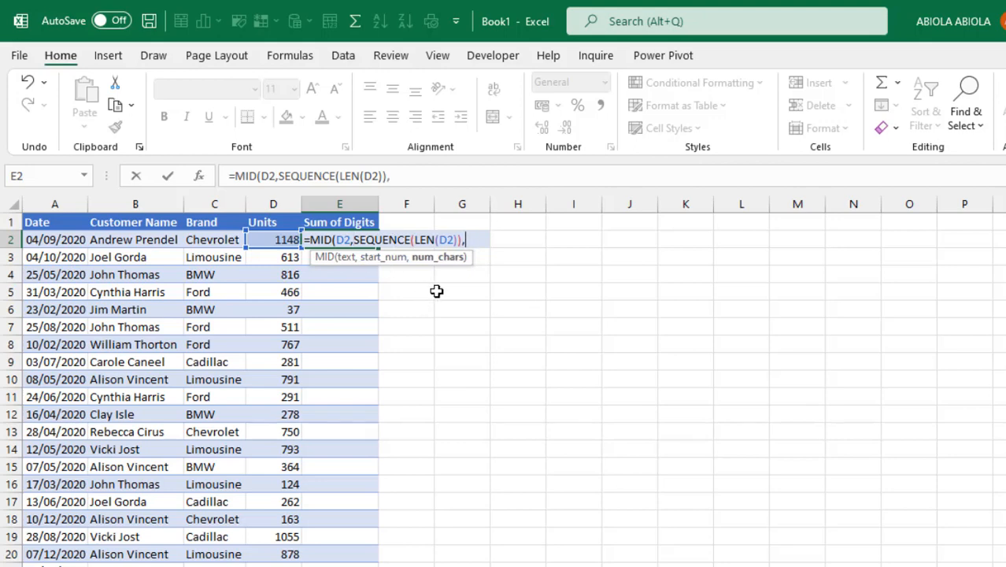
type("1)")
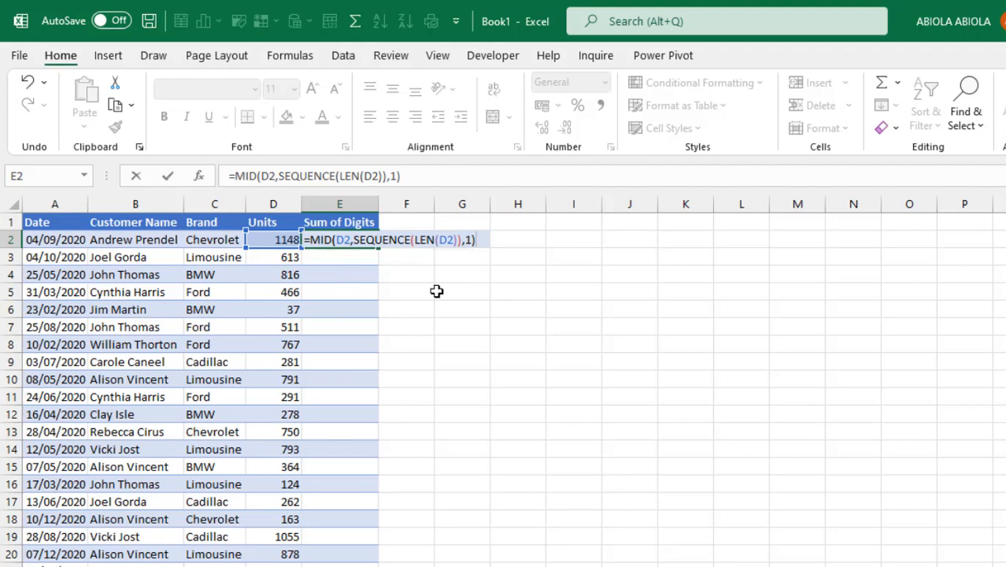
key("f9")
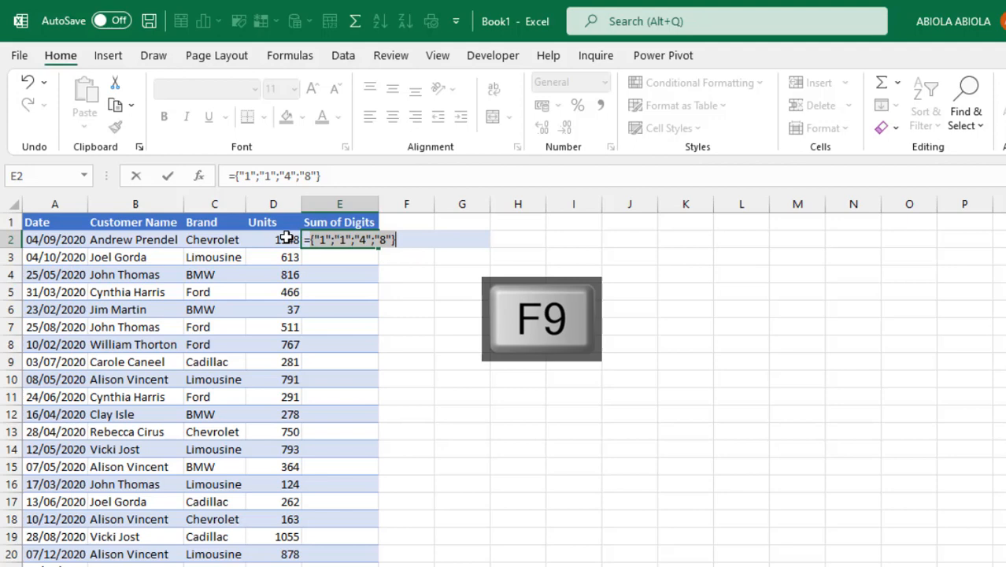
key("f9")
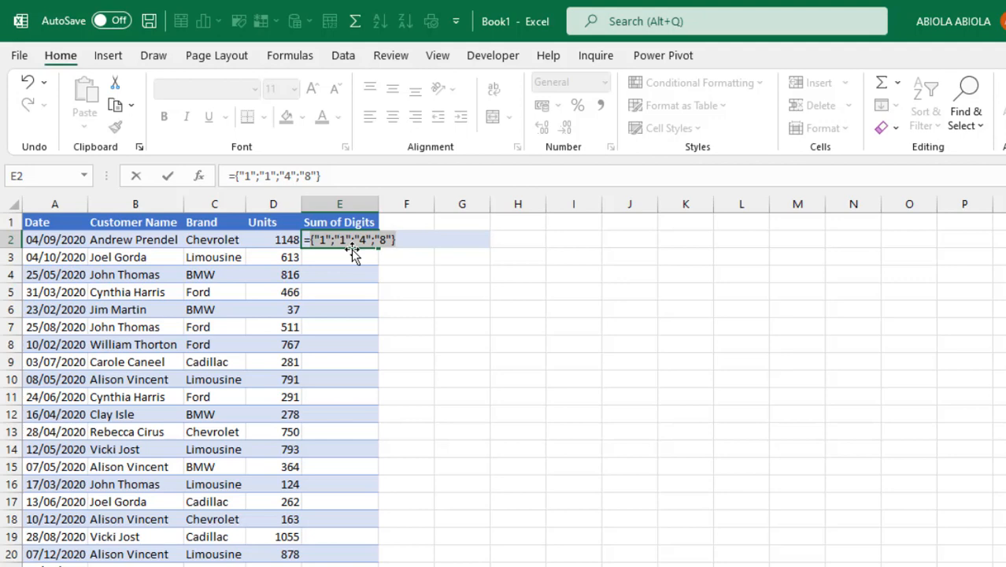
key("ctrl+z")
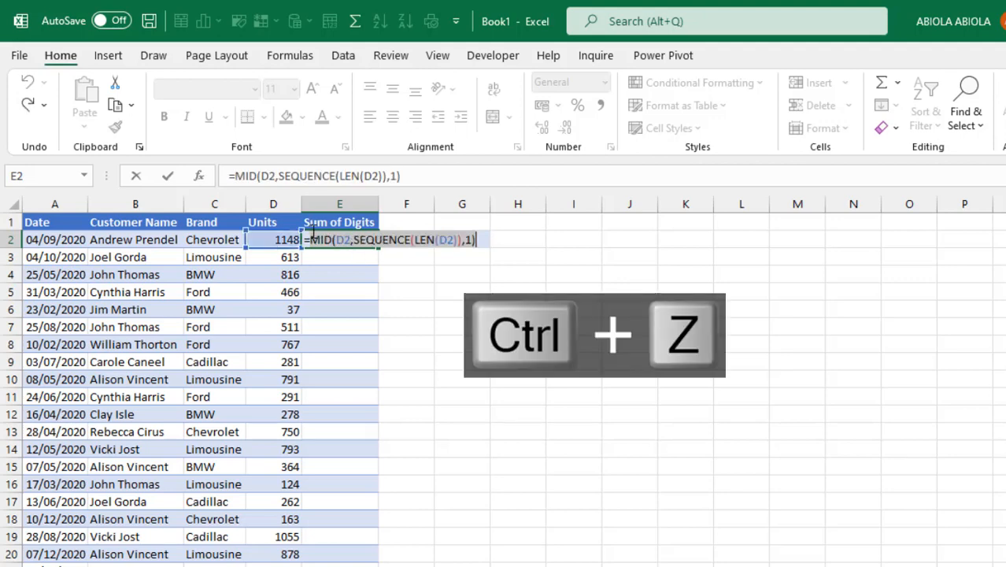
Wrap the digits in VALUE to get numbers 1;1;4;8, then in SUM to add them
type("va")
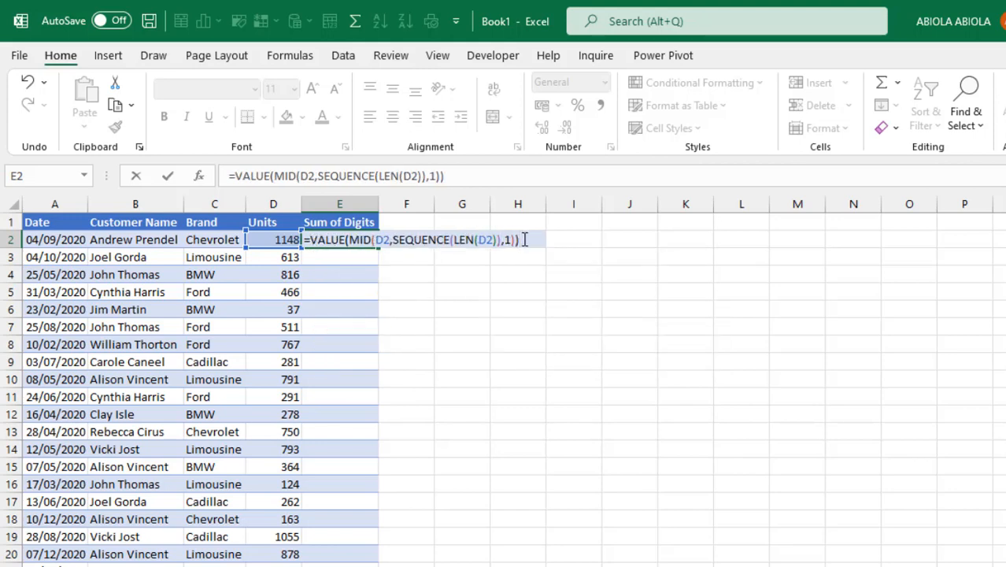
key("f9")
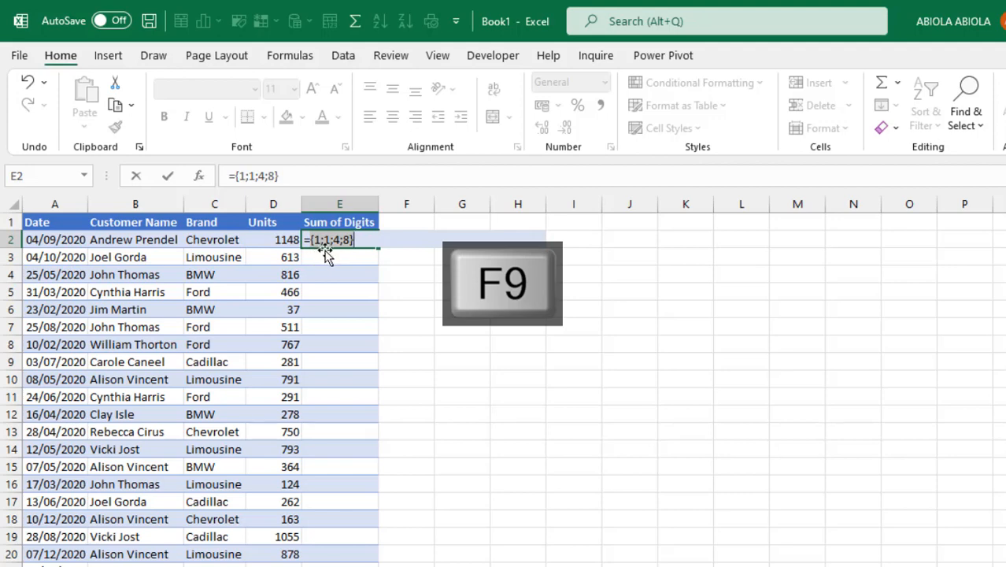
key("ctrl+z")
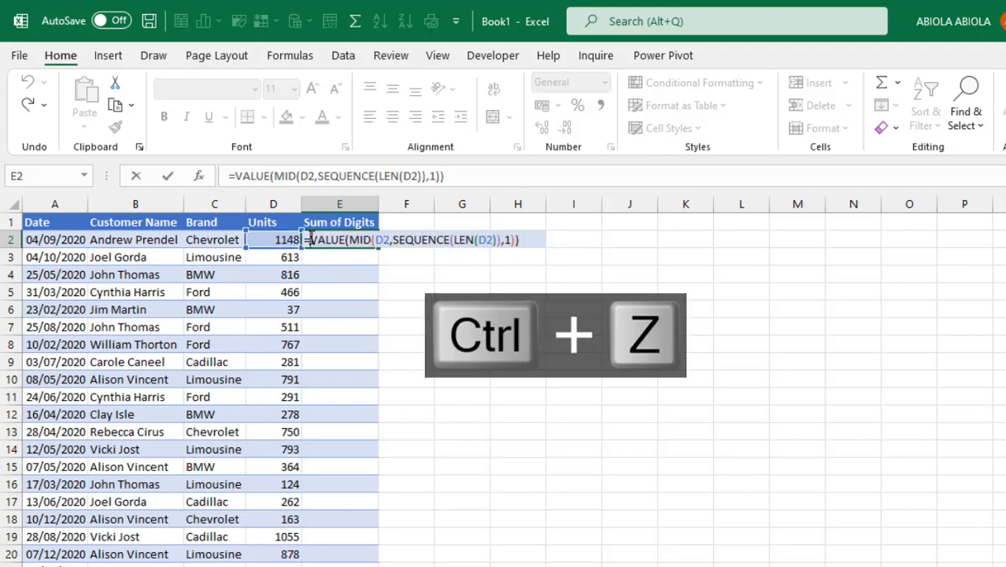
type("sum")
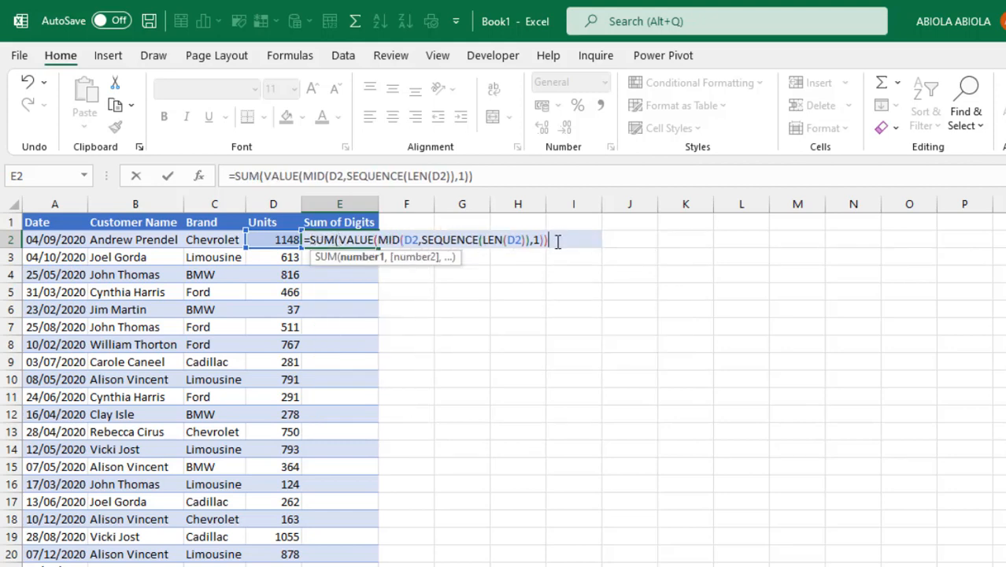
type(")")
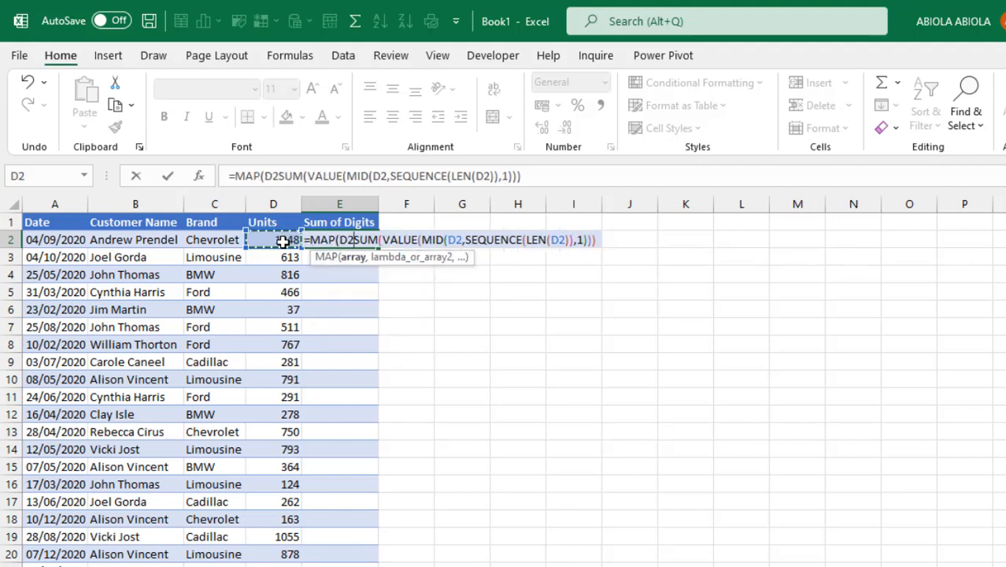
Wrap the formula in MAP(D2,LAMBDA(val,...)) using val inside, giving 14 for 1148
type(",LAMBDA(")
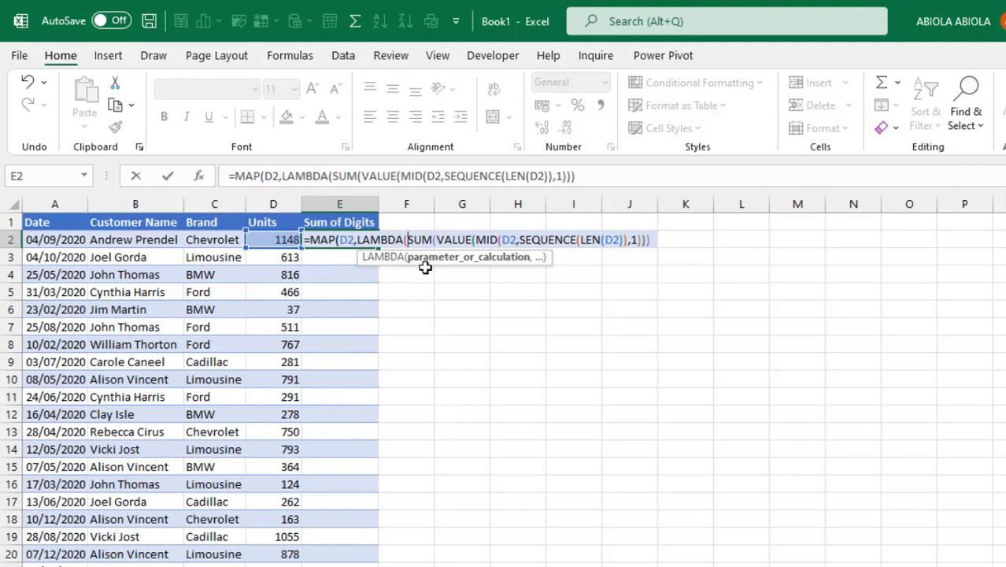
type("val")
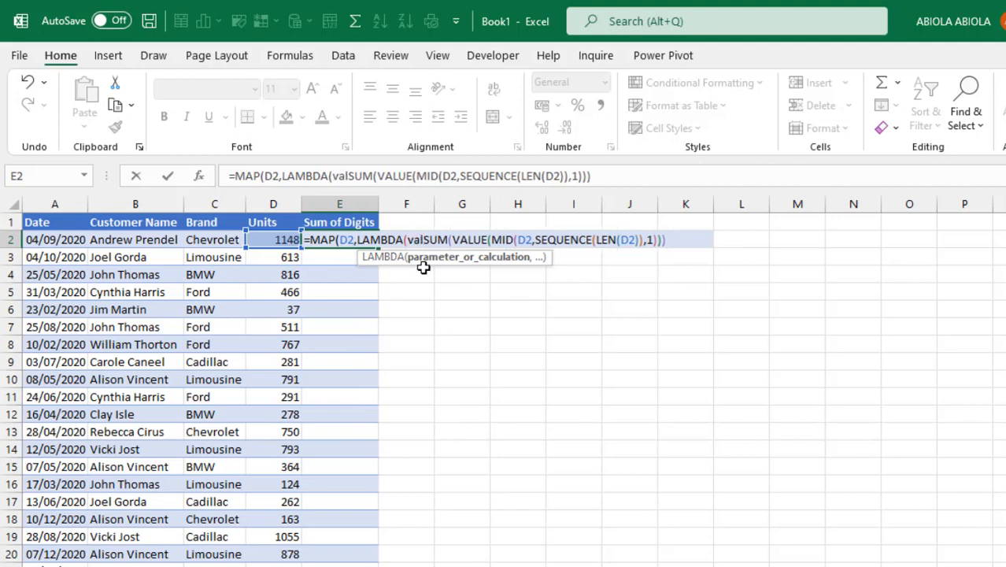
type(",")
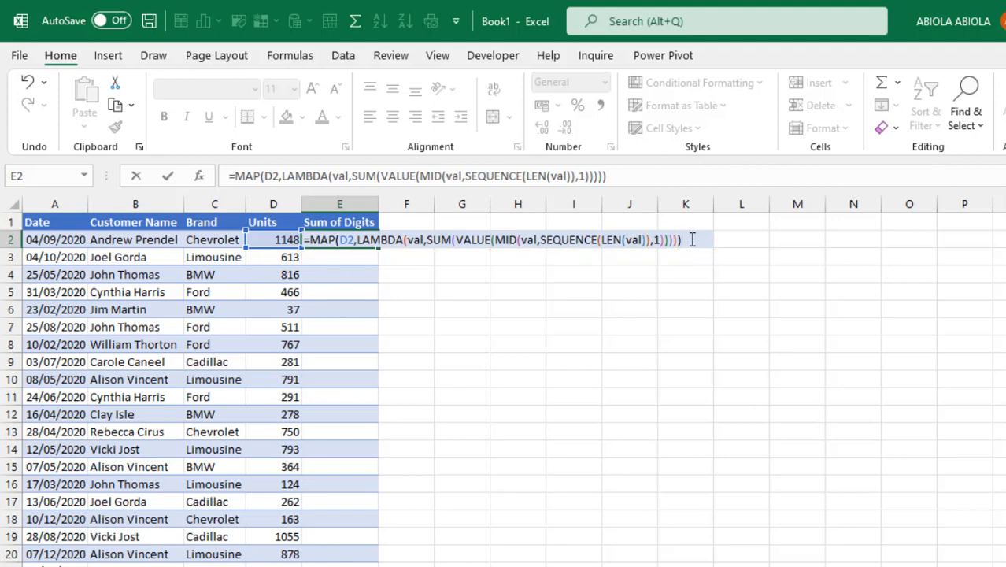
key("ctrl+enter")
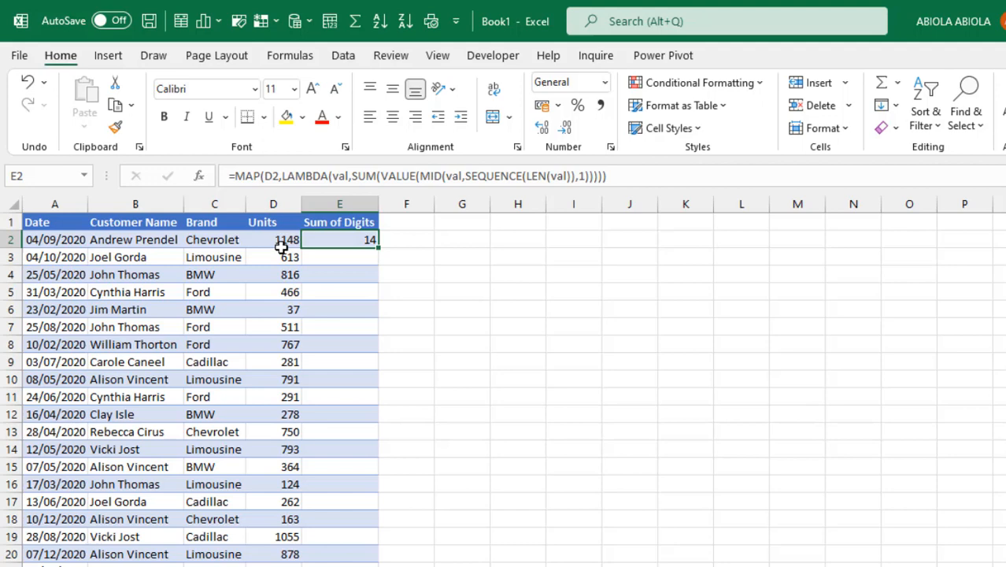
mouse_move(383, 250)
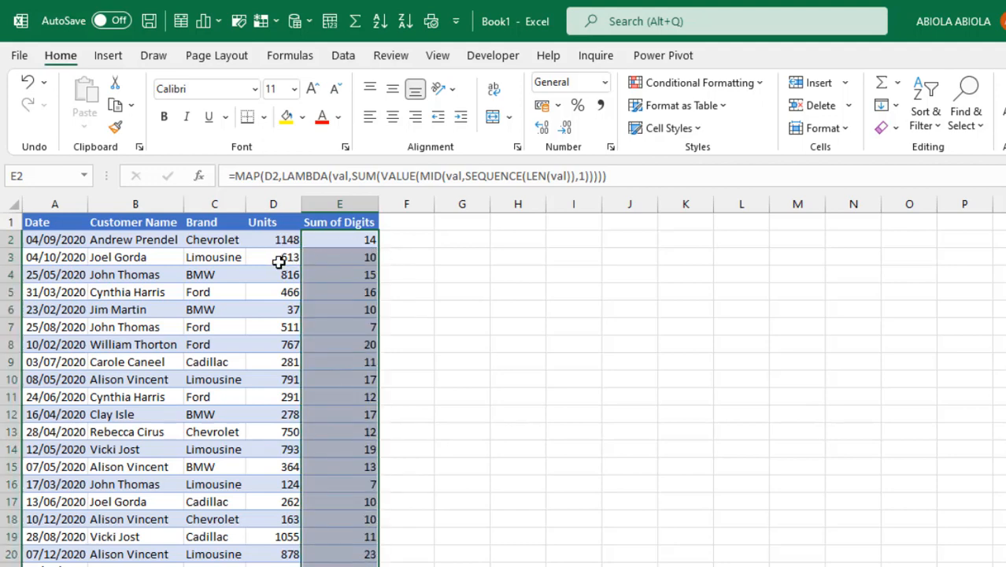
Check the filled digit sums against row 3's Units value and reopen E2's formula for editing
left_click(273, 256)
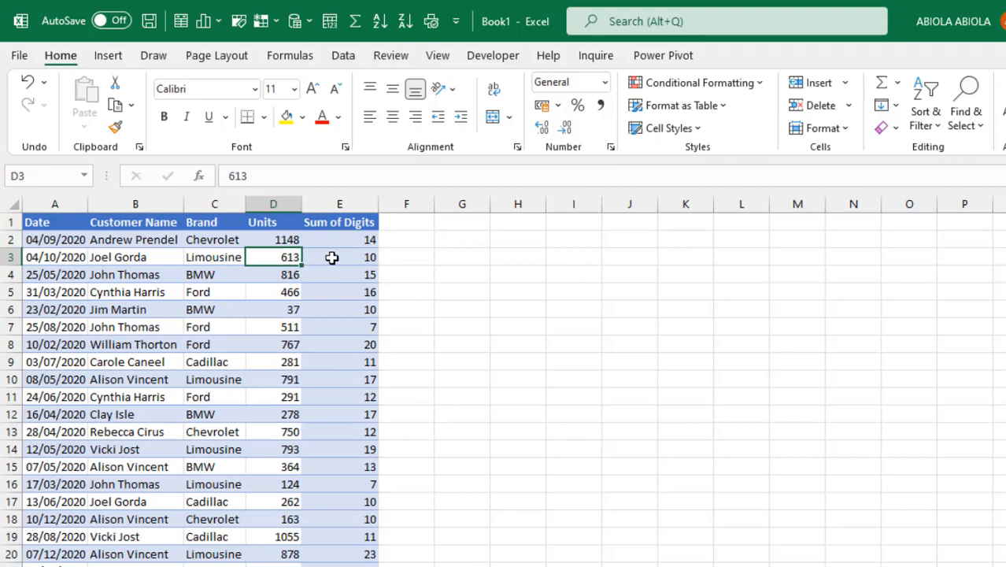
left_click(340, 240)
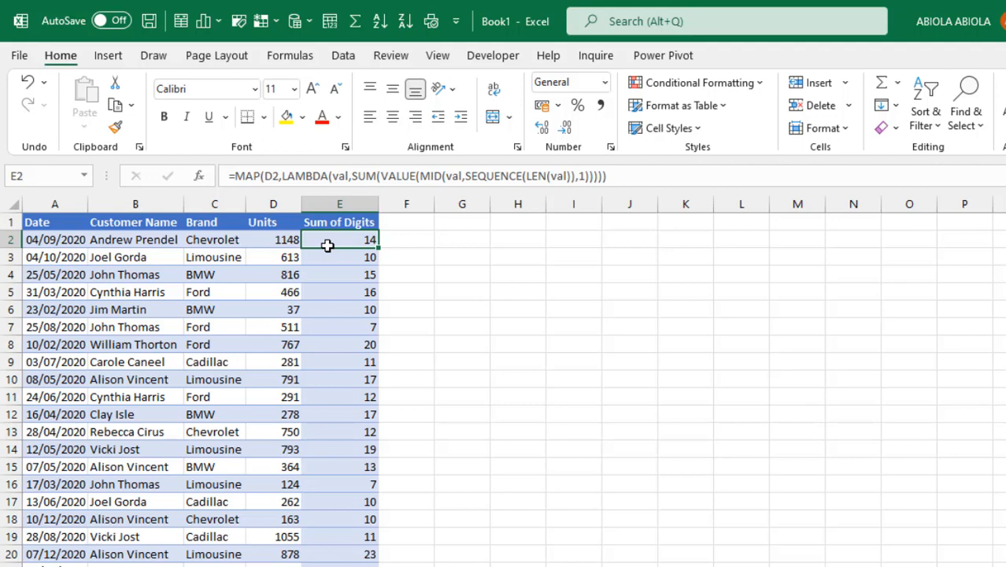
double_click(340, 239)
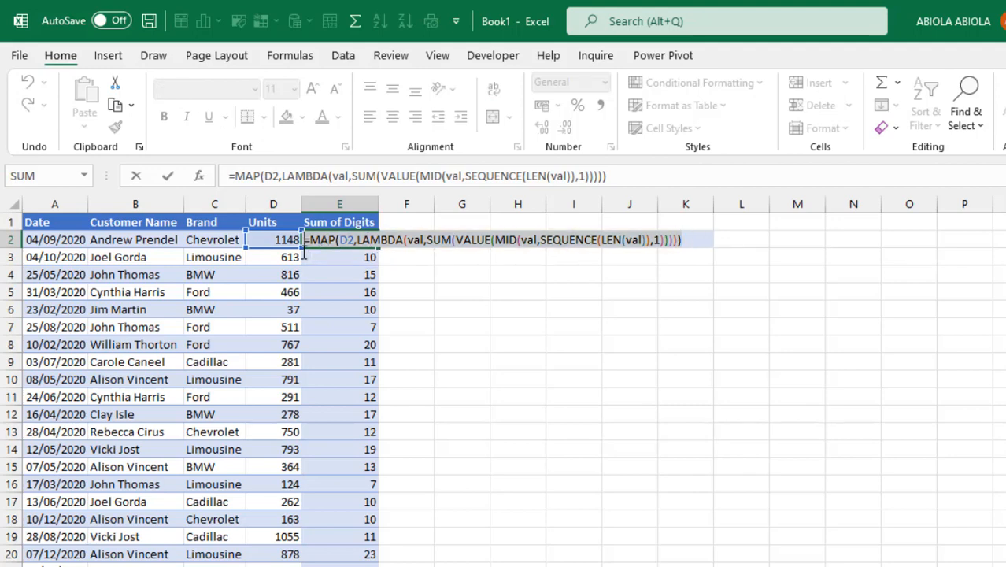
key("f9")
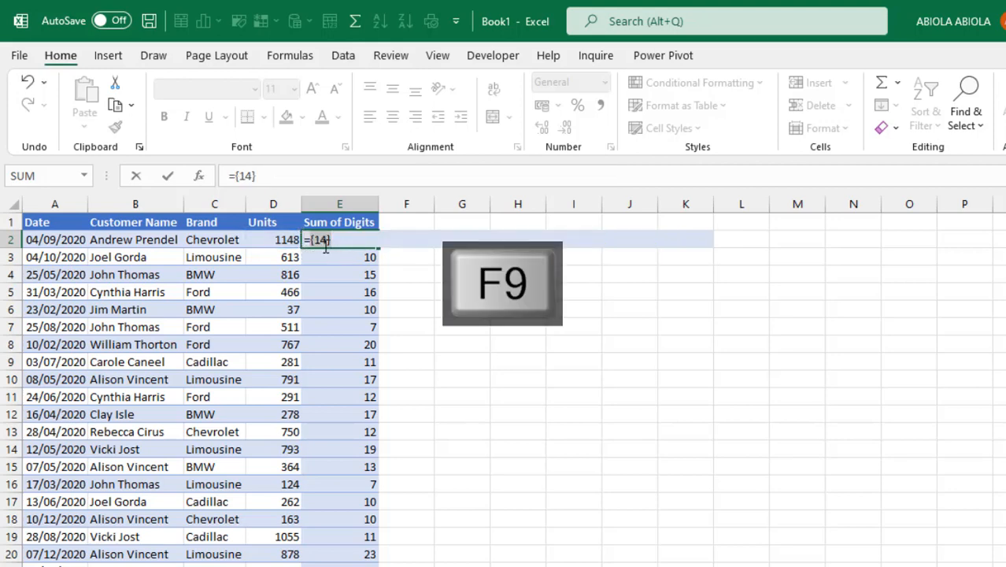
key("ctrl+z")
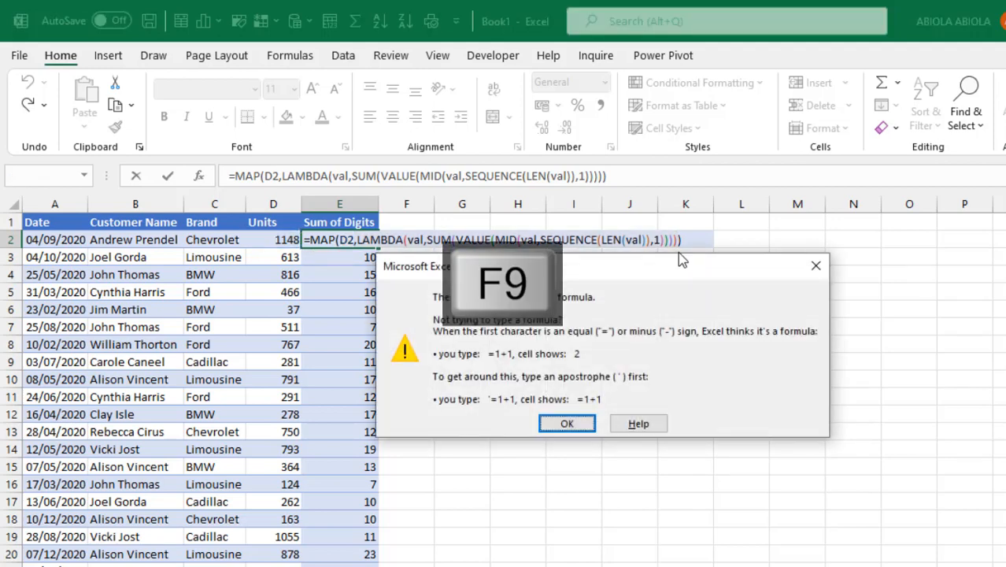
left_click(567, 424)
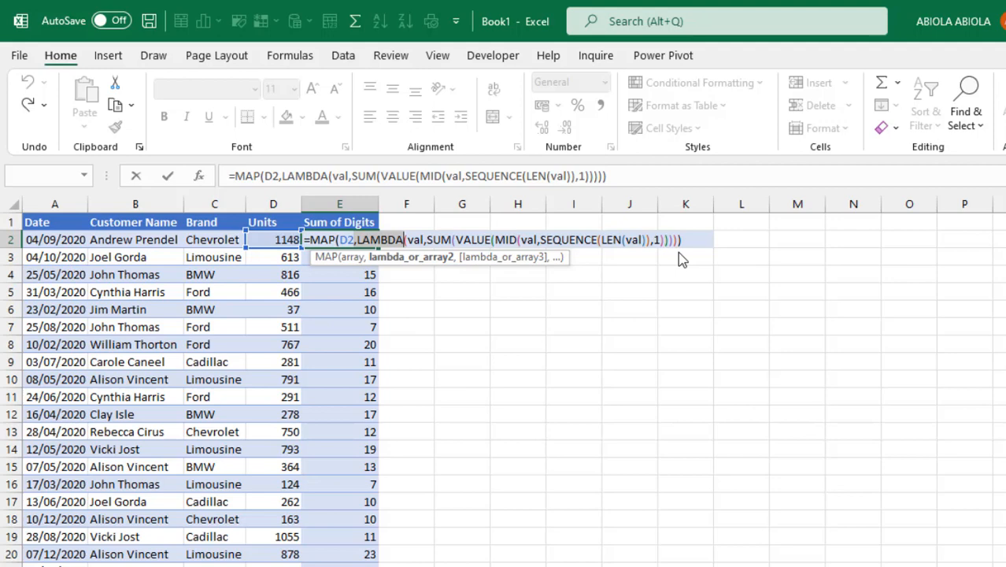
key("Enter")
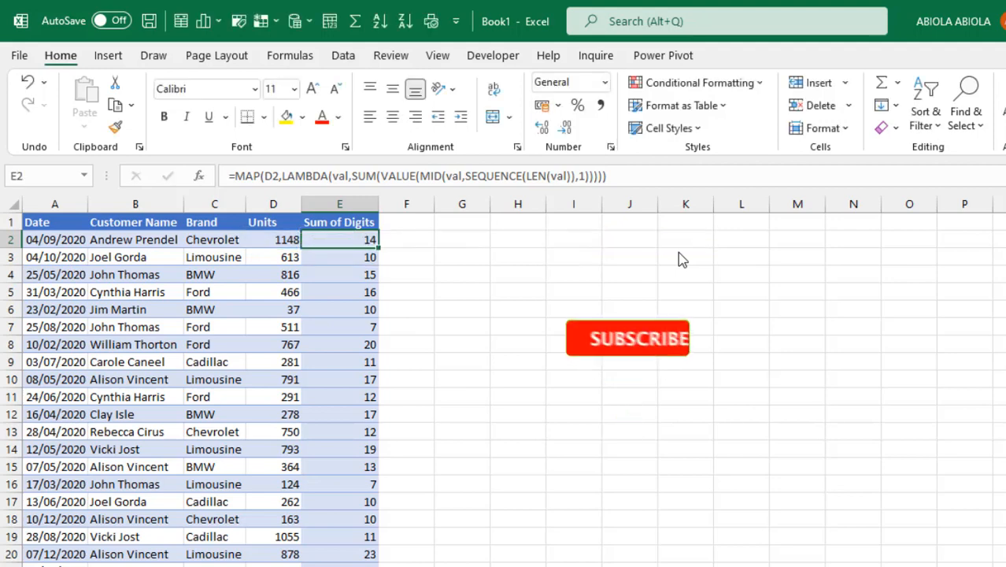